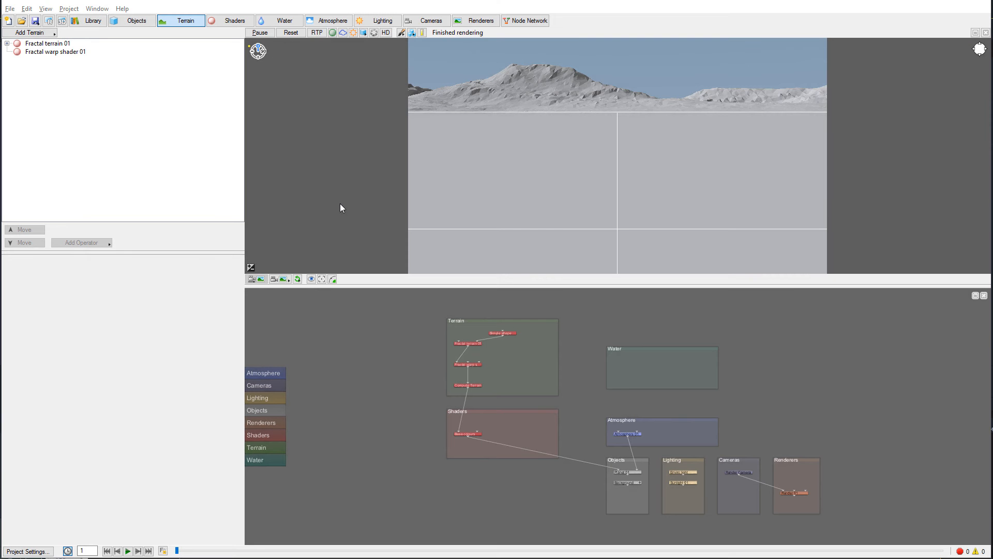
pyautogui.moveTo(597, 131)
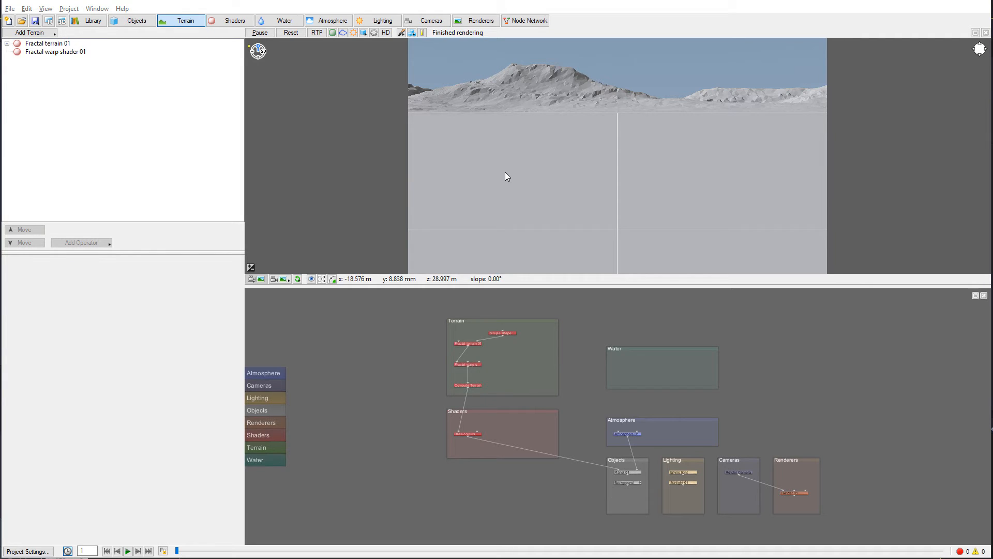
pyautogui.moveTo(601, 115)
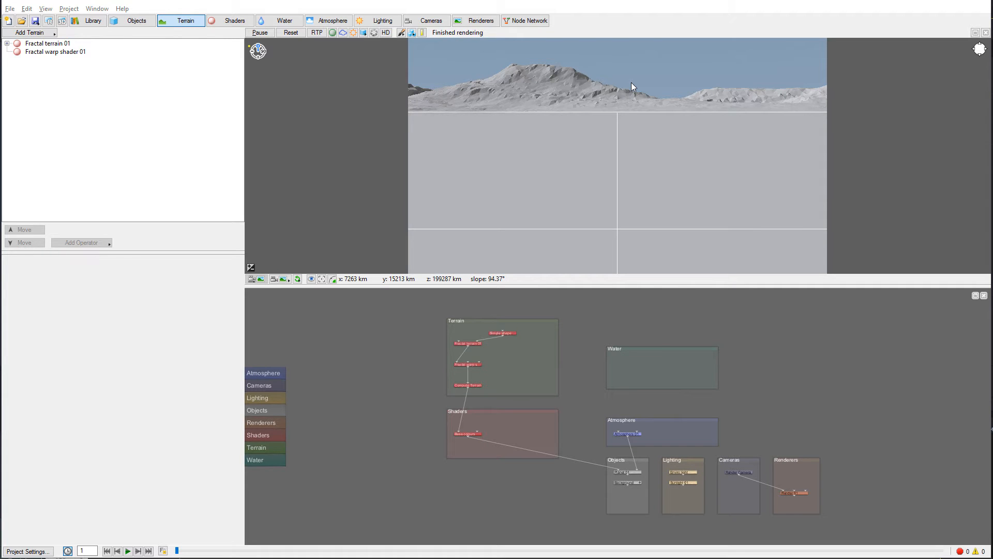
pyautogui.moveTo(547, 128)
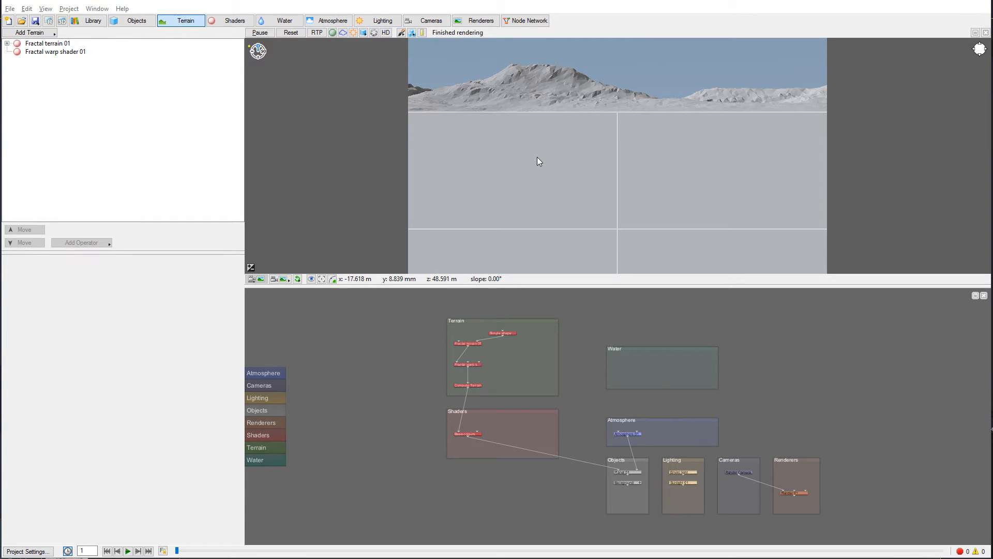
pyautogui.moveTo(482, 158)
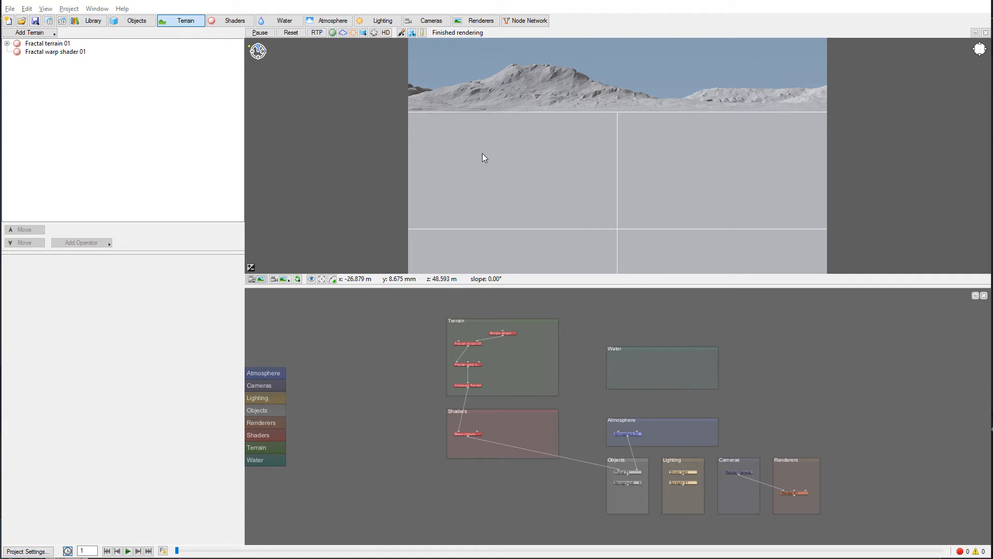
pyautogui.moveTo(735, 133)
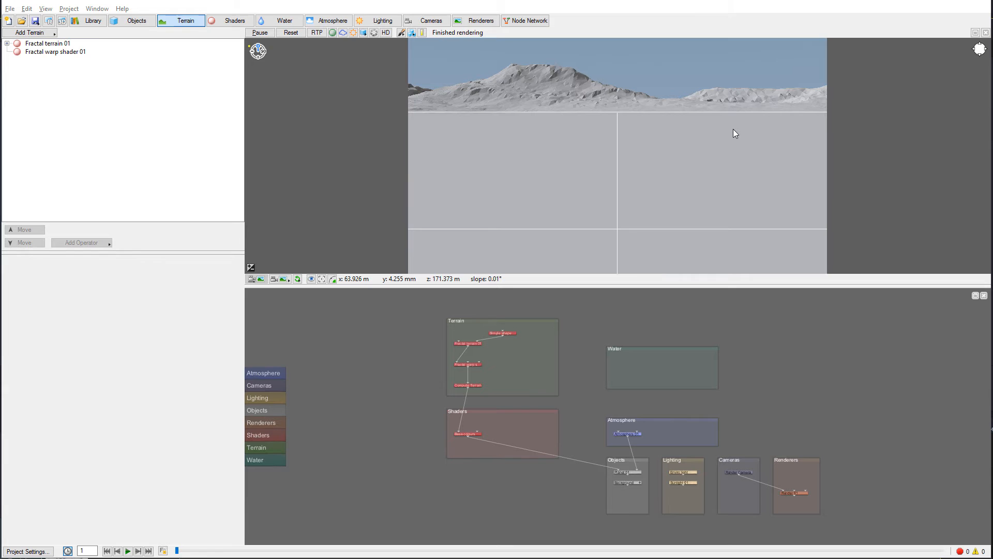
pyautogui.moveTo(733, 87)
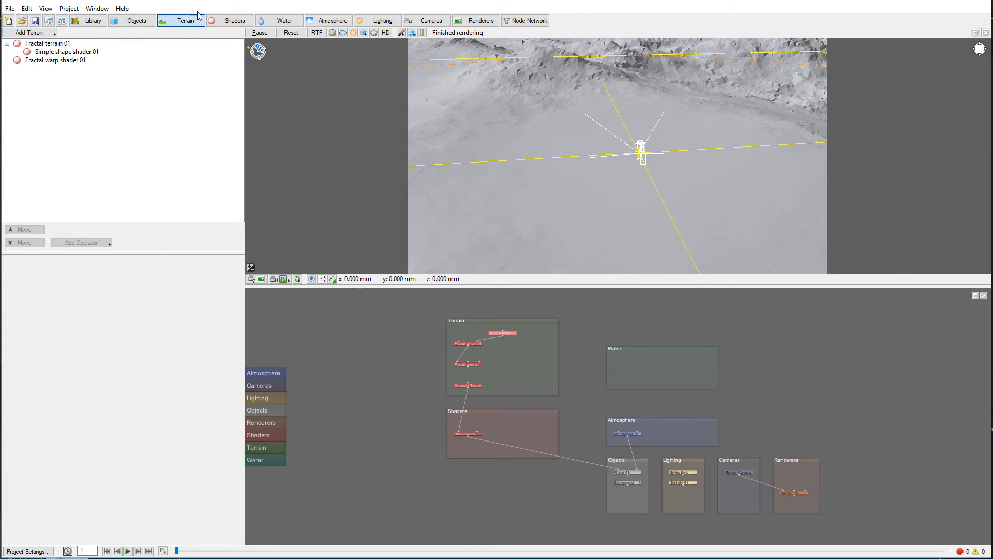
# Step: Select Simple shape shader 01 and enter 50000 for its size
pyautogui.click(48, 43)
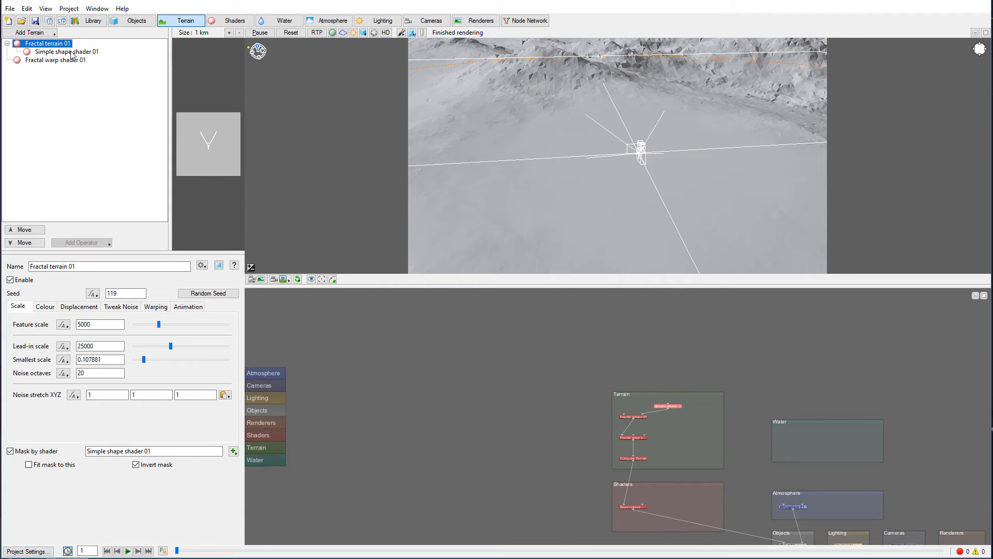
pyautogui.click(67, 51)
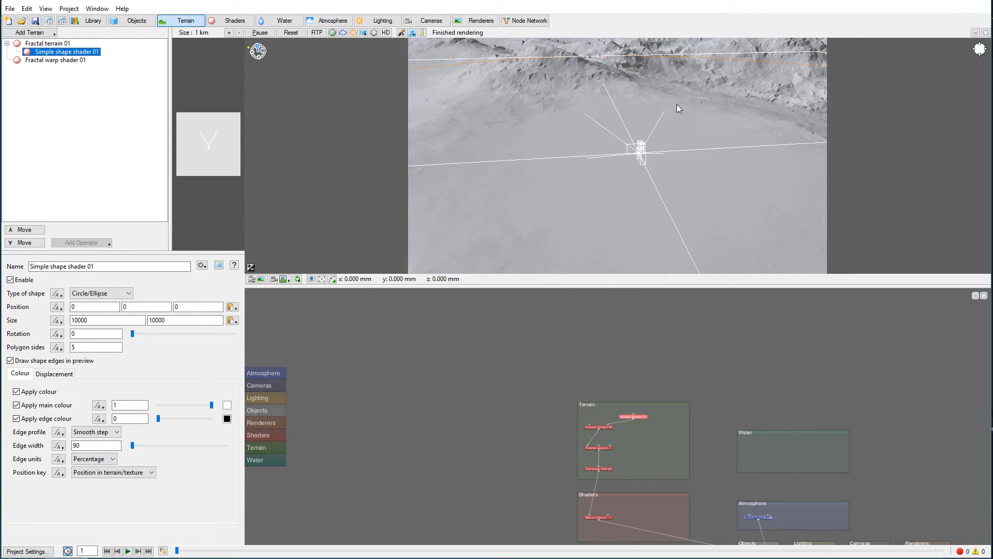
pyautogui.moveTo(759, 113)
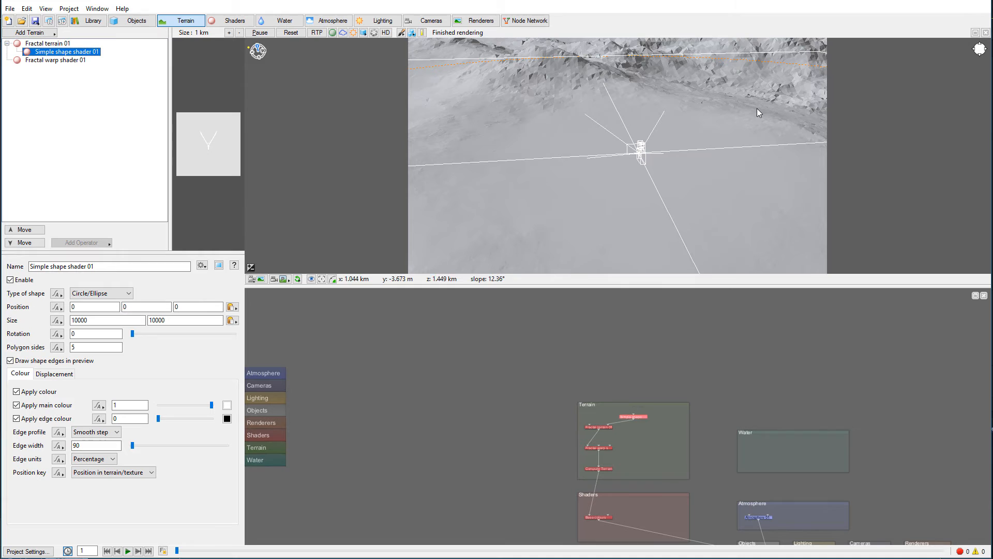
pyautogui.click(94, 320)
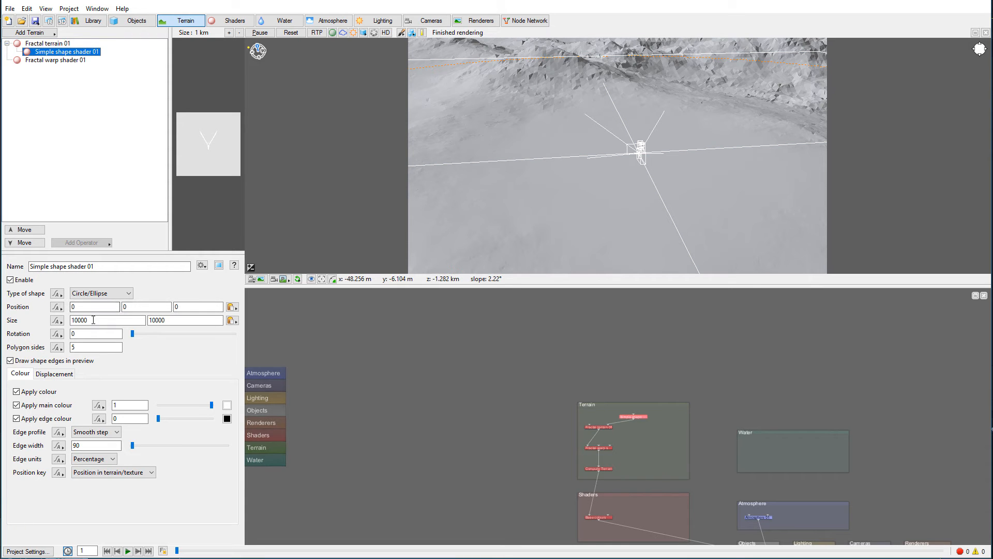
pyautogui.click(107, 320)
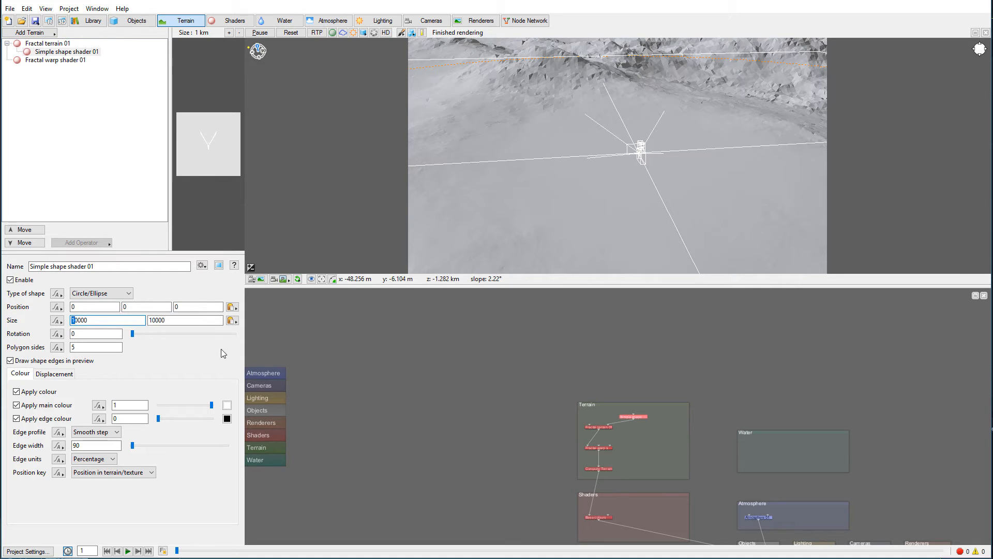
pyautogui.write('50000')
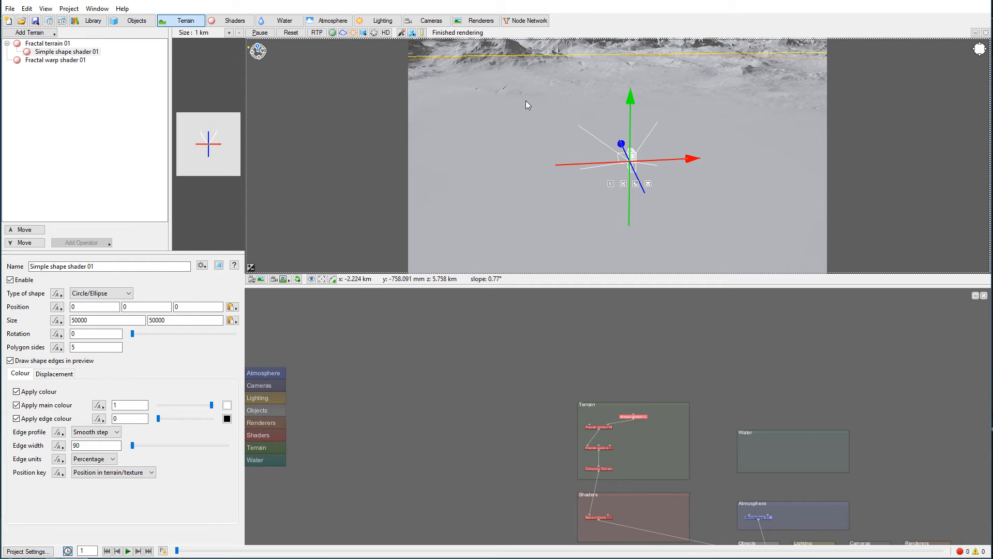
pyautogui.moveTo(609, 98)
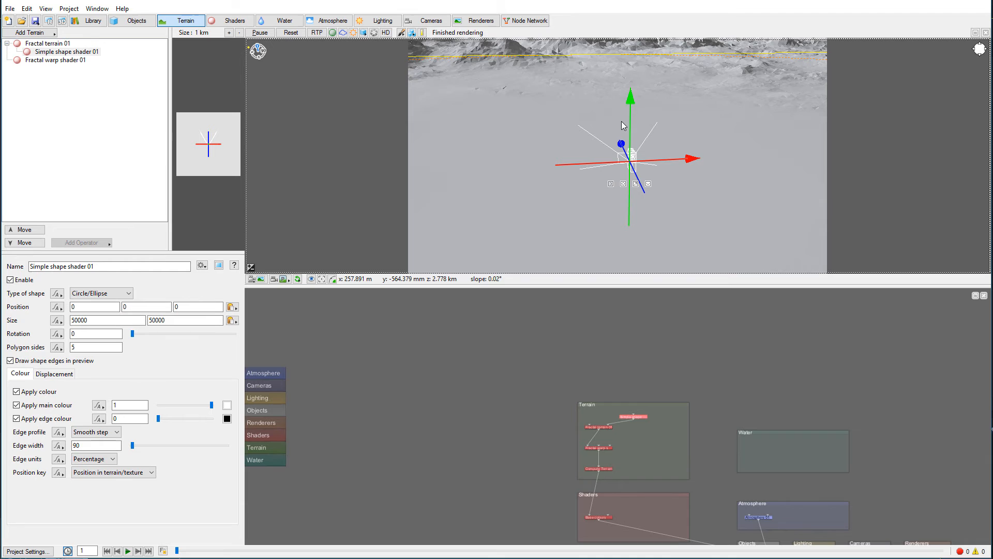
pyautogui.moveTo(685, 208)
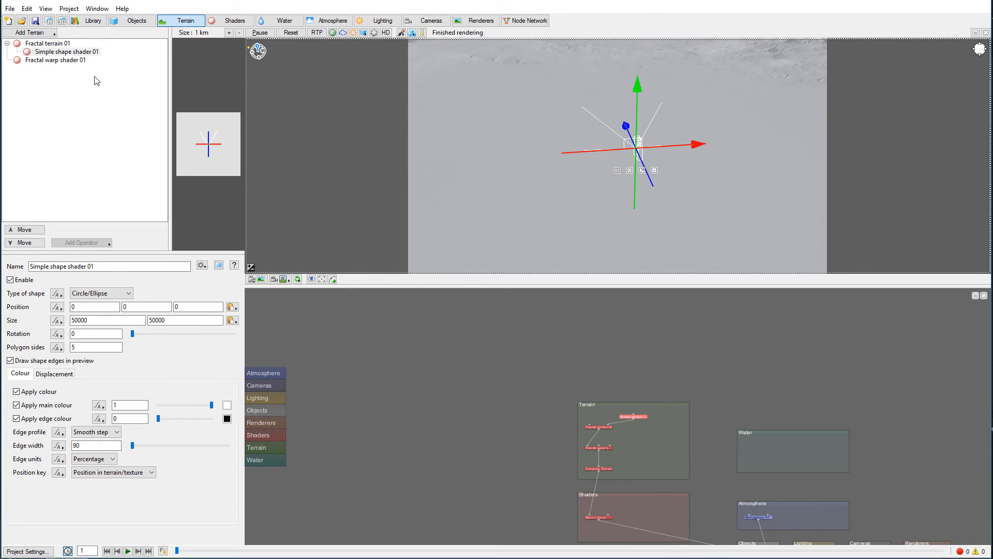
# Step: Choose Heightfield (load file) from the Add Terrain menu
pyautogui.click(28, 32)
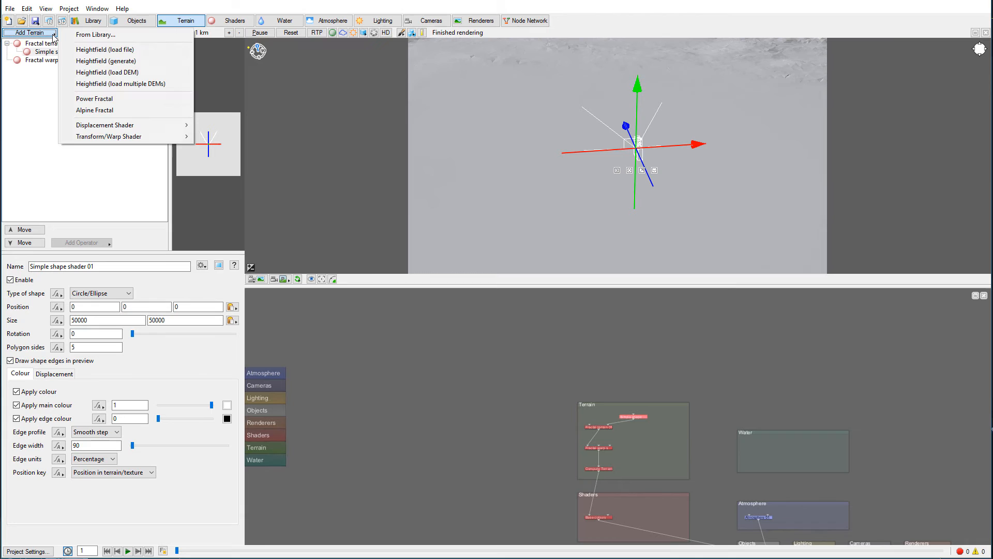
pyautogui.moveTo(105, 49)
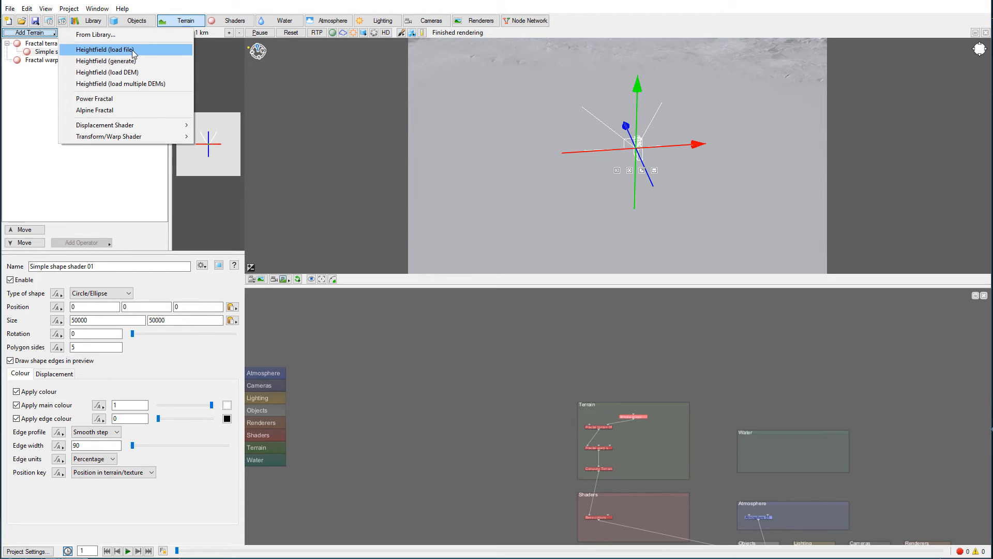
pyautogui.moveTo(113, 52)
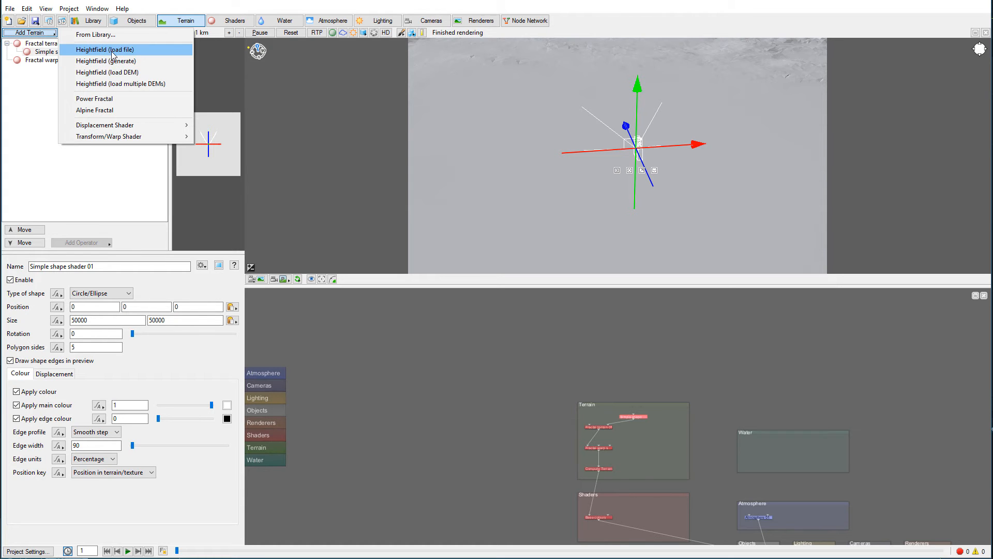
pyautogui.moveTo(116, 73)
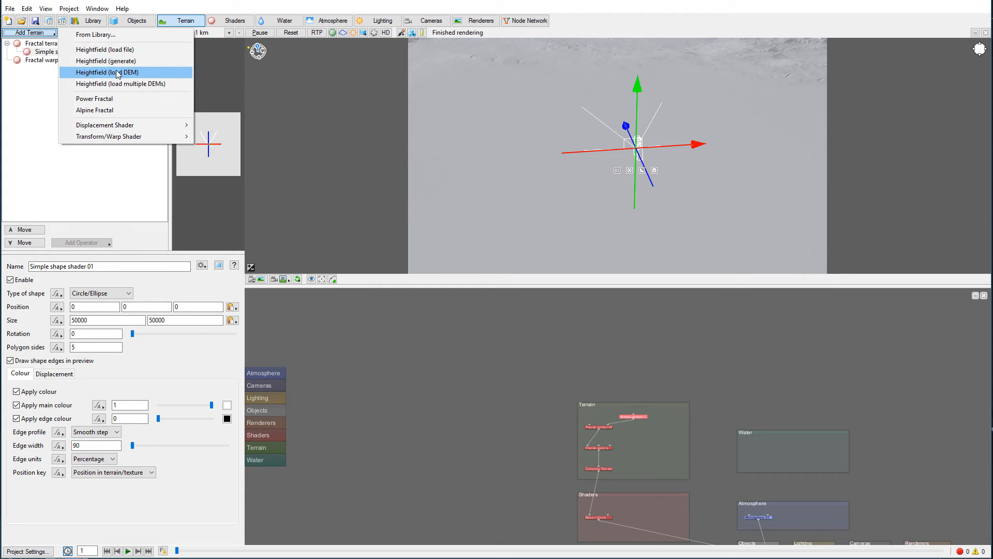
pyautogui.moveTo(105, 49)
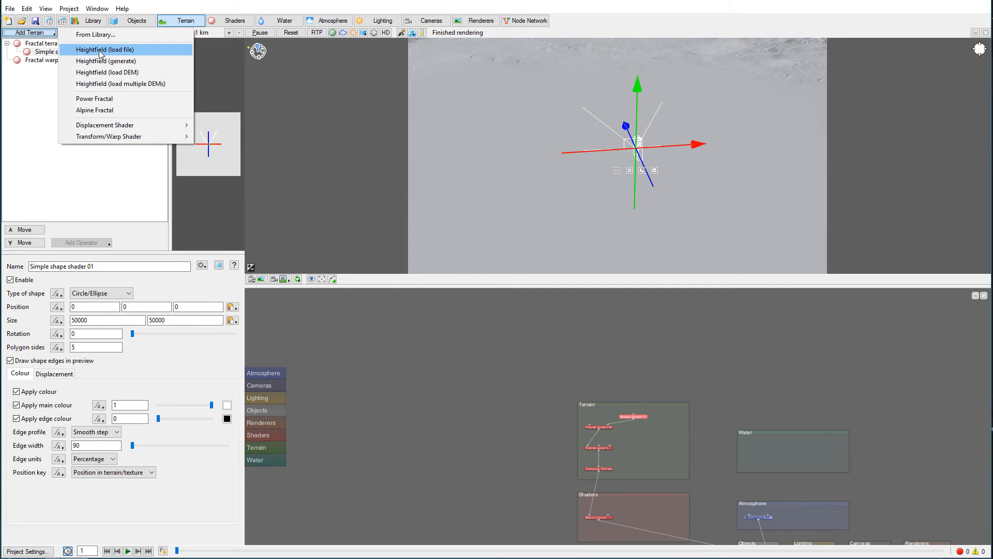
pyautogui.click(104, 50)
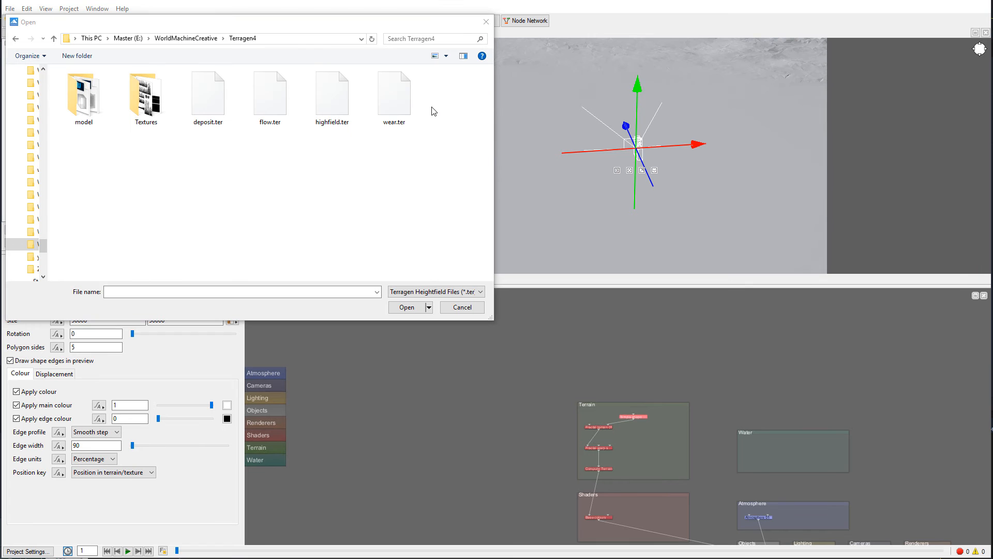
# Step: Filter the Open dialog to Terragen Heightfield Files (*.ter) and open the heightfield file
pyautogui.click(394, 95)
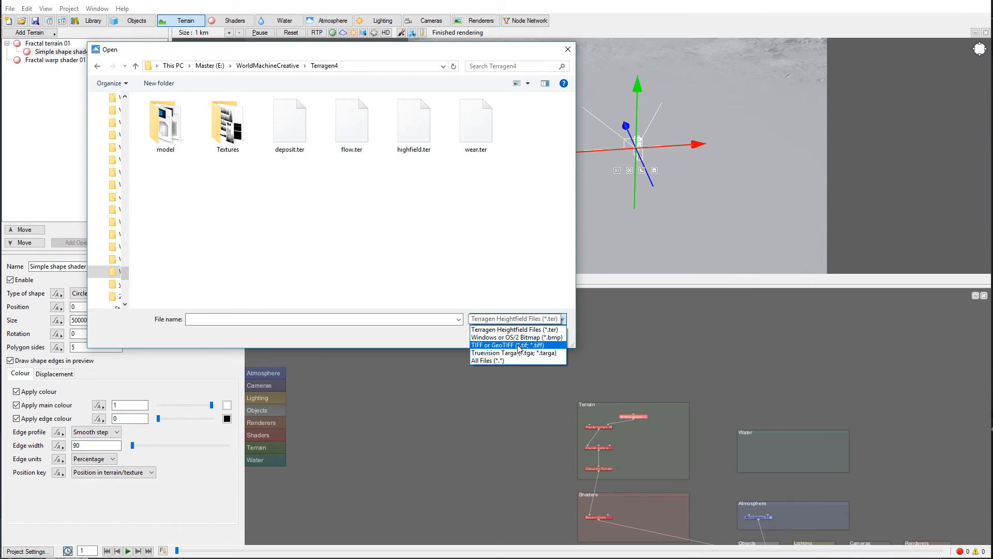
pyautogui.click(514, 345)
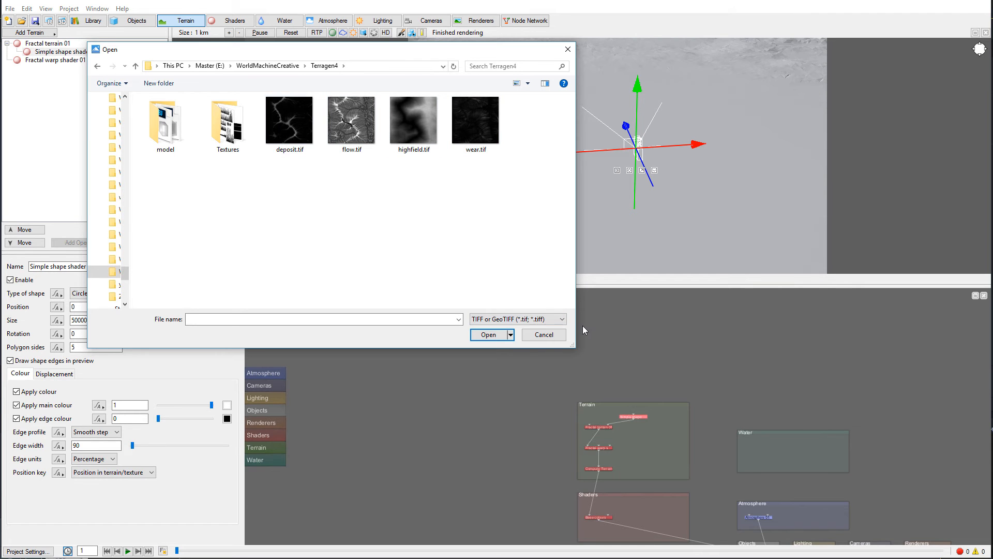
pyautogui.moveTo(507, 166)
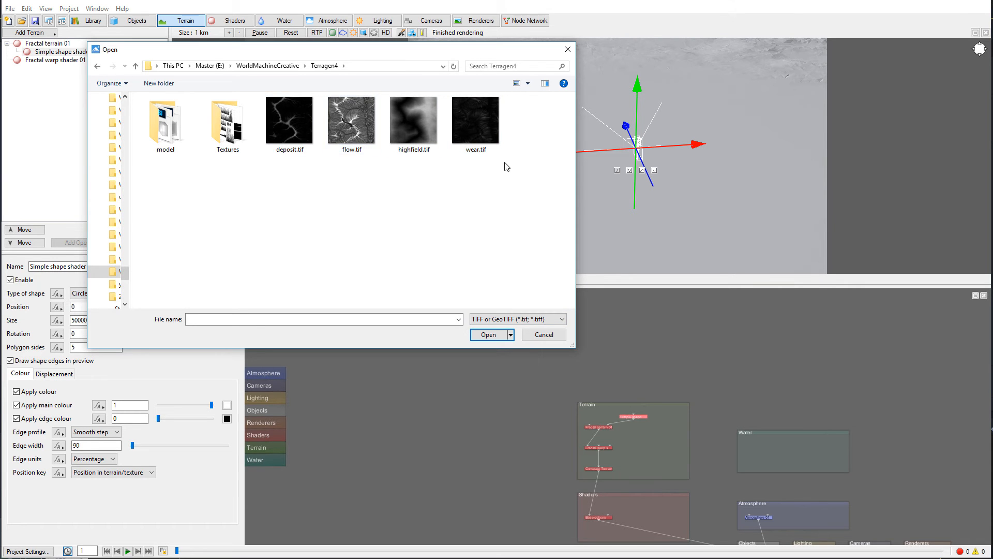
pyautogui.moveTo(820, 282)
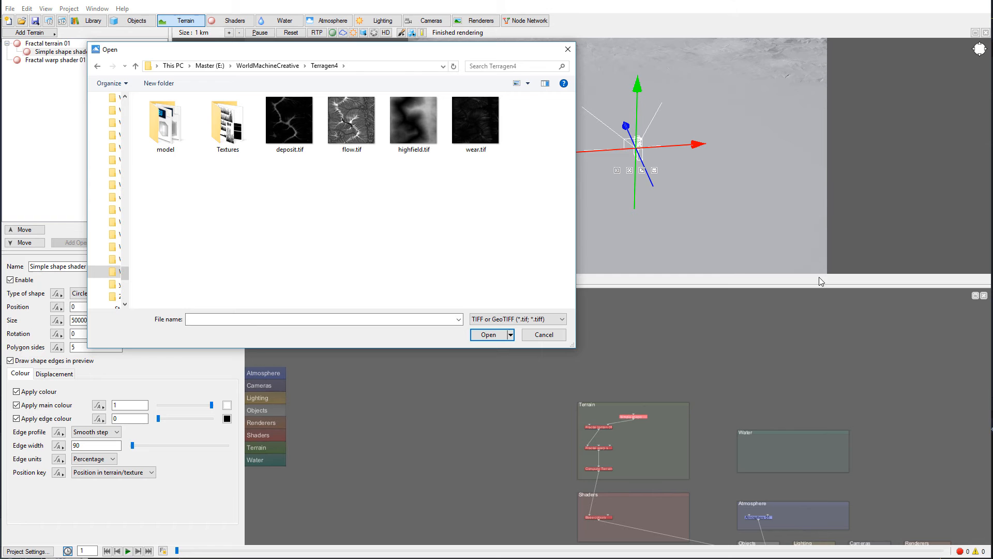
pyautogui.moveTo(550, 222)
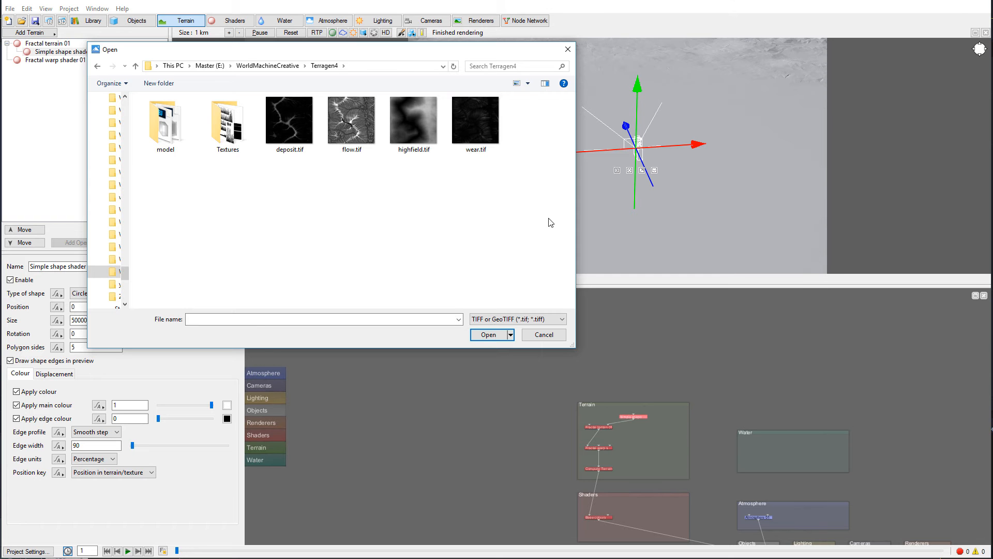
pyautogui.moveTo(400, 188)
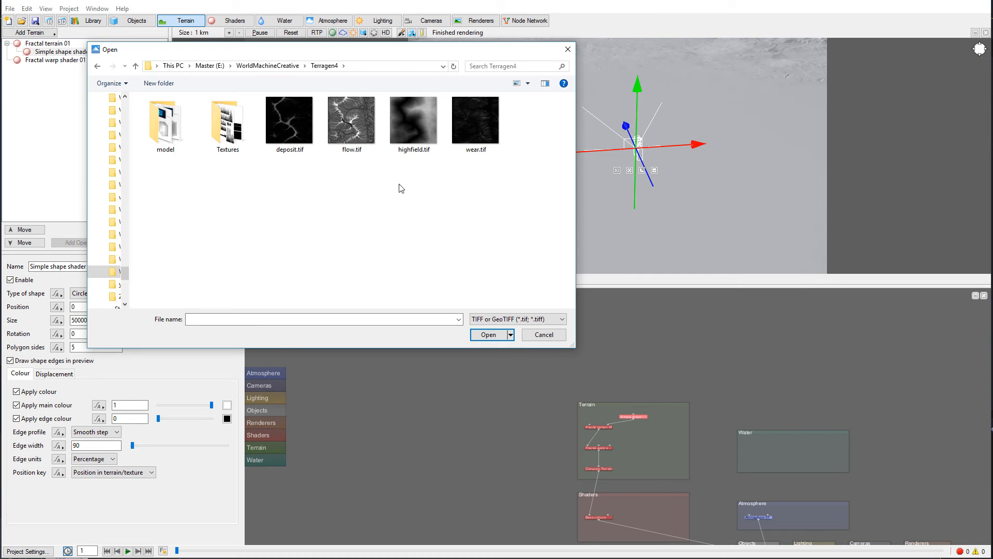
pyautogui.click(350, 120)
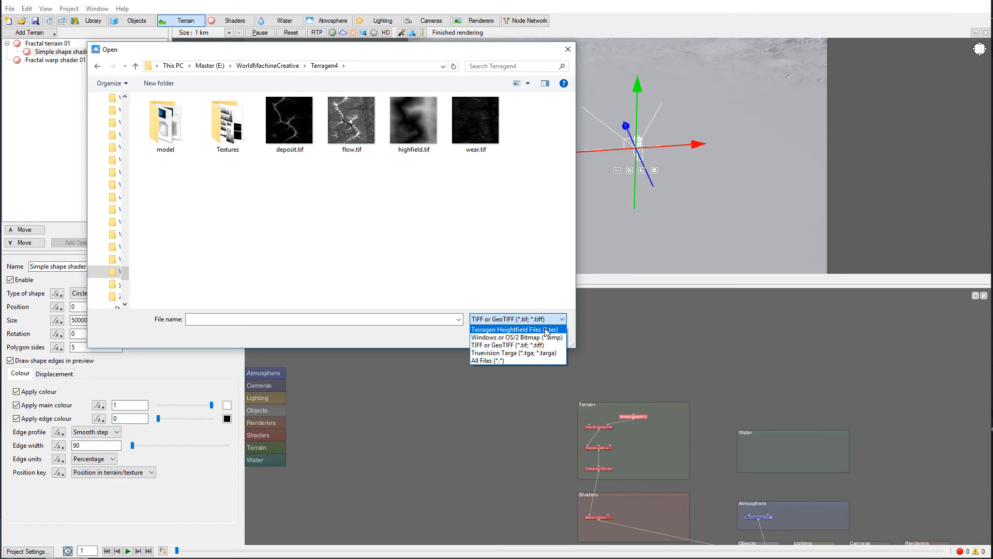
pyautogui.click(515, 329)
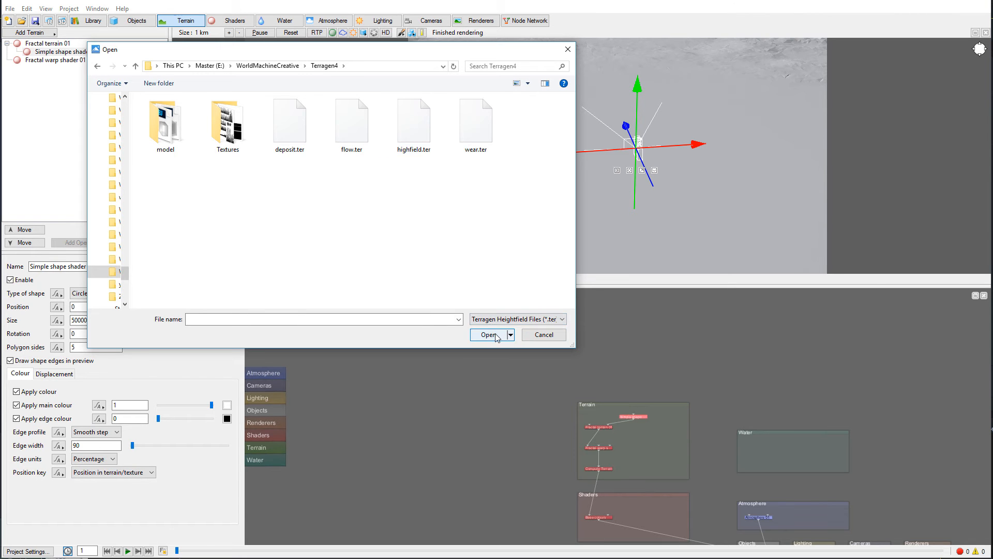
pyautogui.click(488, 335)
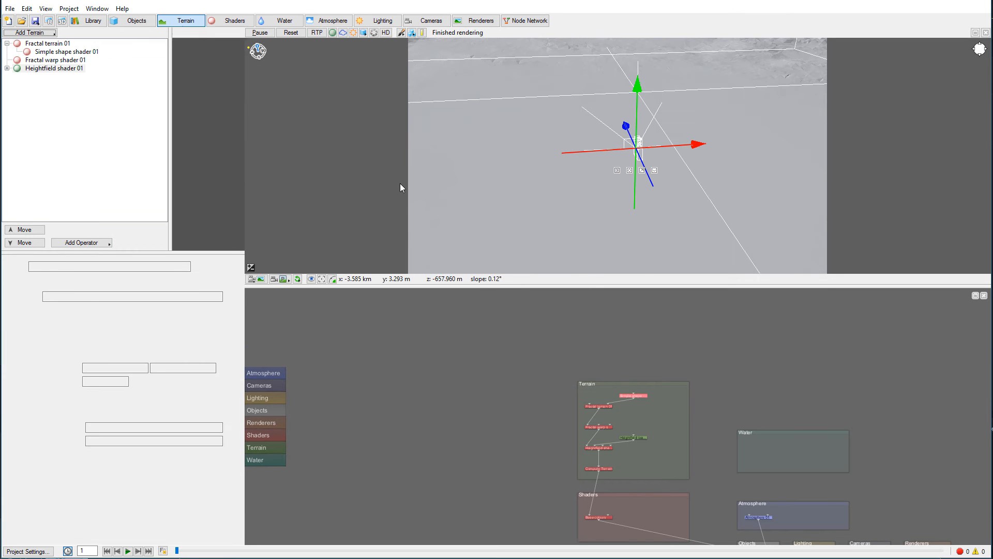
# Step: Select Heightfield shader 01 to show its settings
pyautogui.click(52, 68)
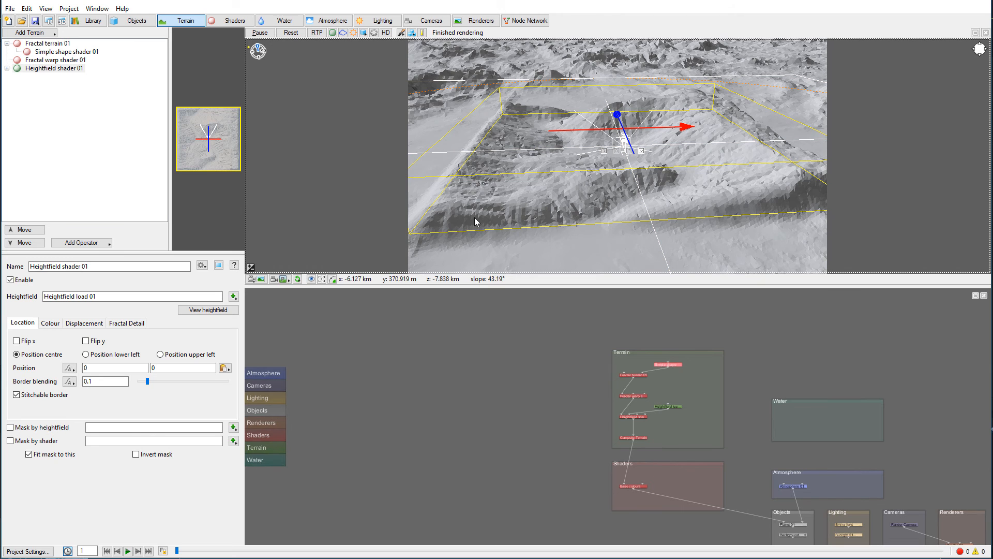
pyautogui.moveTo(85, 461)
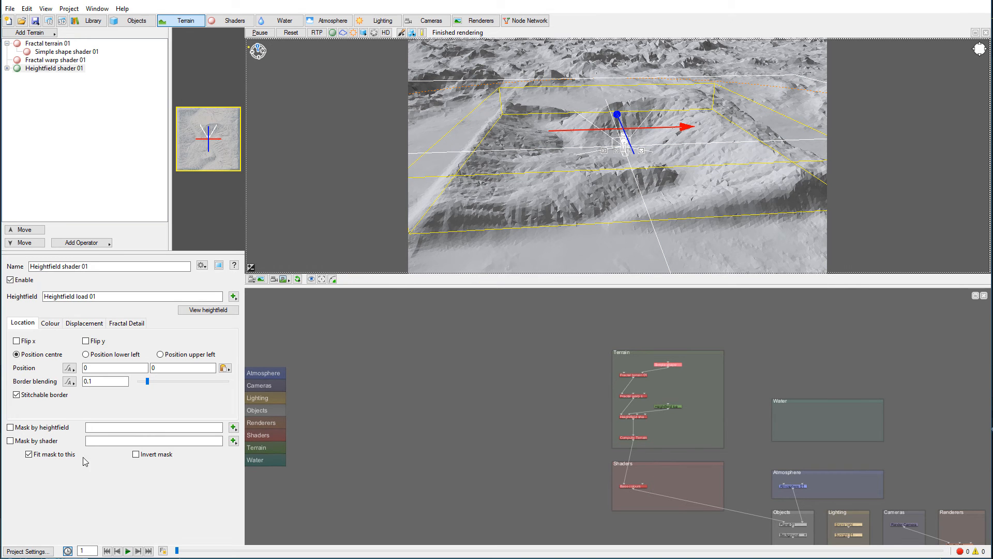
pyautogui.moveTo(661, 234)
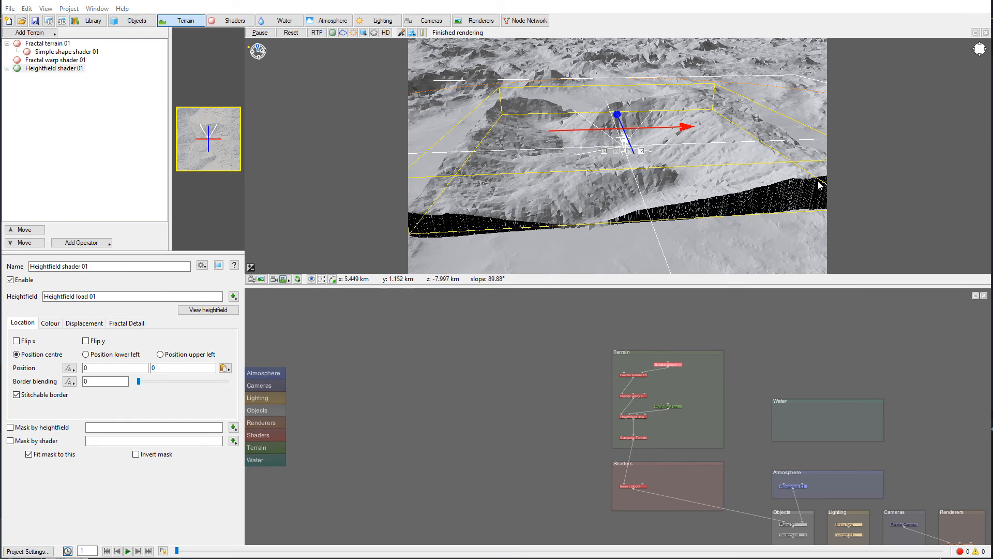
pyautogui.moveTo(493, 229)
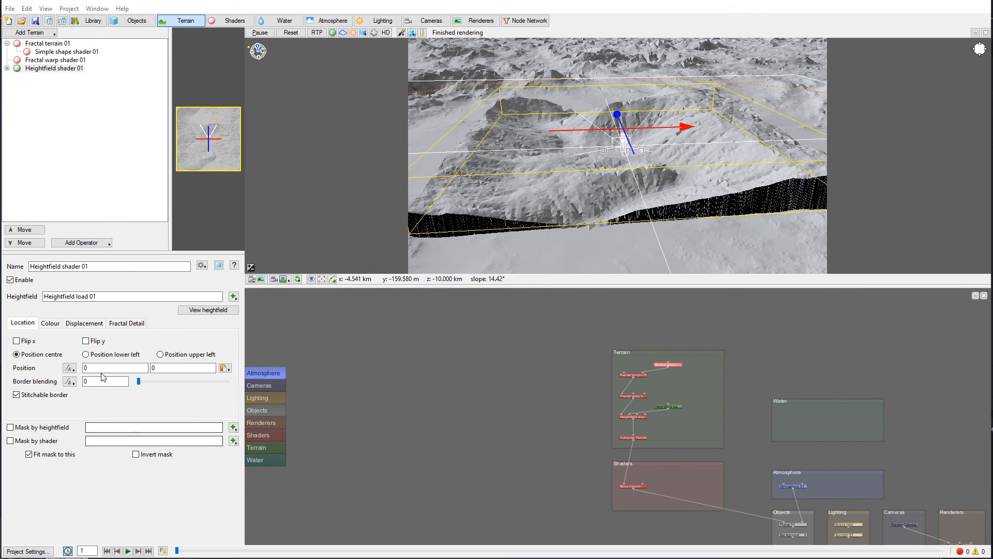
# Step: Drag Heightfield shader 01's Border blending slider to about 0.04375
pyautogui.moveTo(138, 380); pyautogui.dragTo(139, 381)
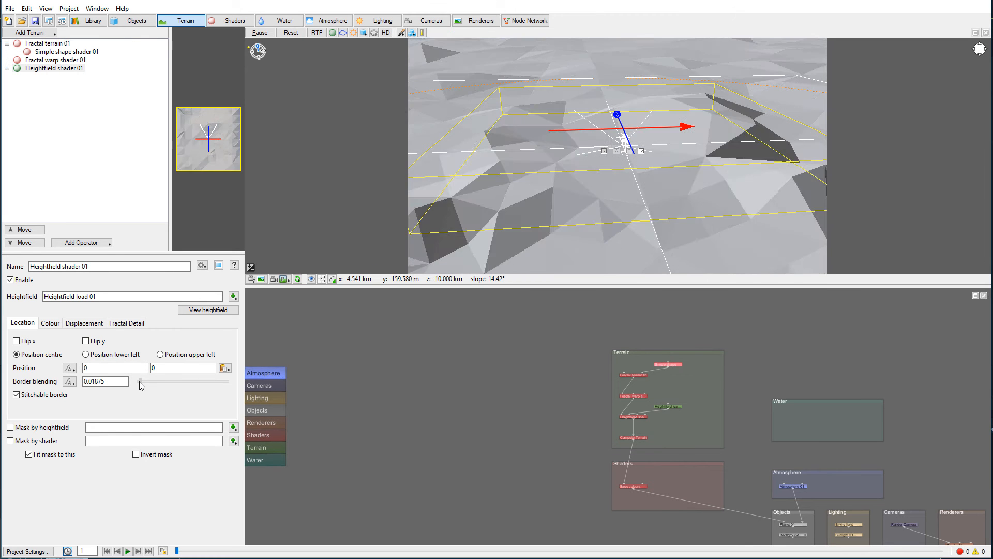
pyautogui.moveTo(141, 381); pyautogui.dragTo(147, 381)
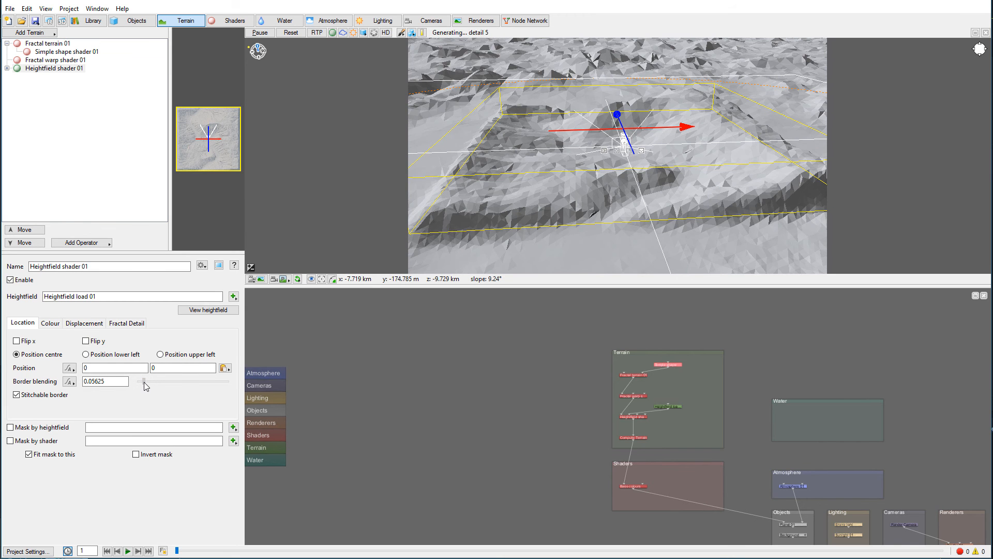
pyautogui.moveTo(144, 381); pyautogui.dragTo(140, 381)
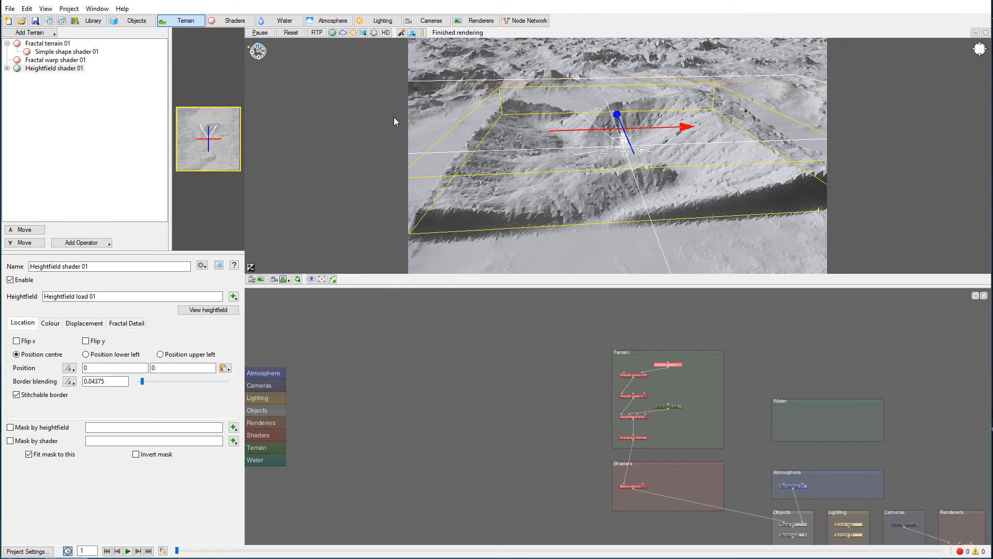
pyautogui.moveTo(471, 232)
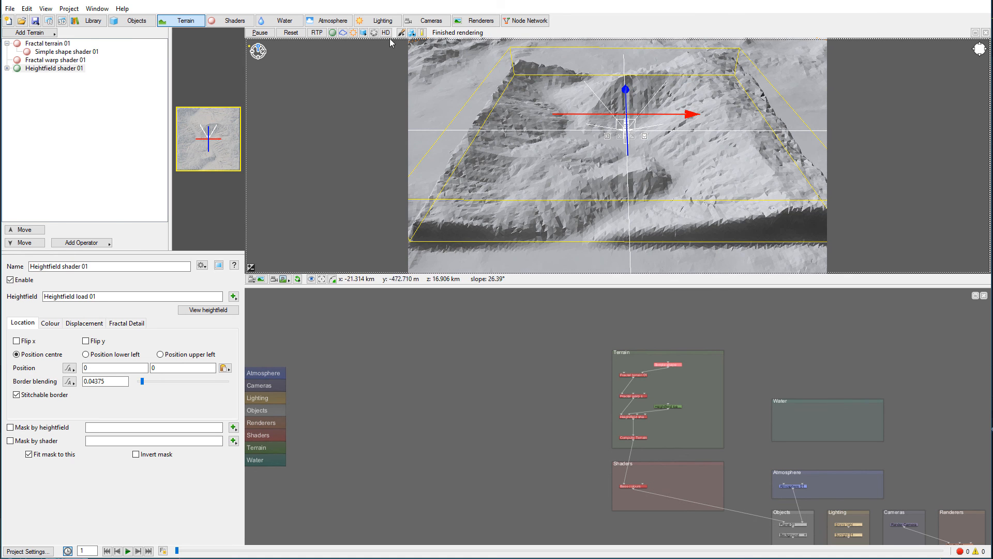
# Step: Toggle the RTP ray-traced preview to inspect the blended heightfield mountain
pyautogui.click(317, 32)
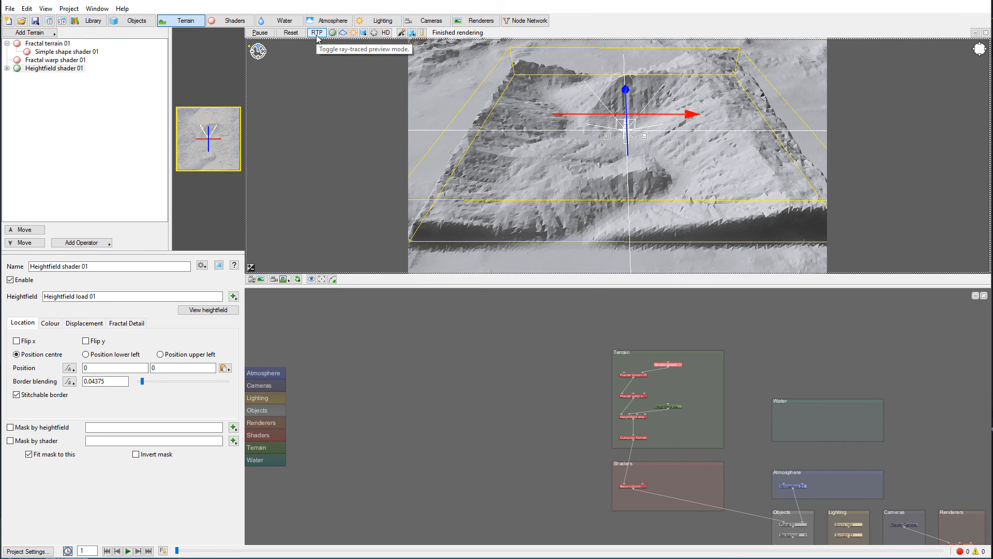
pyautogui.click(317, 32)
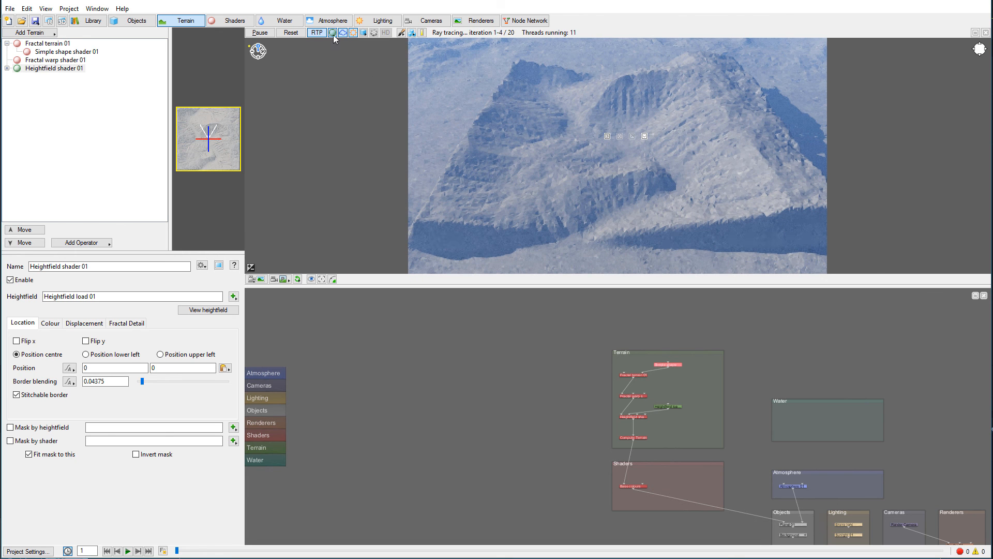
pyautogui.click(317, 32)
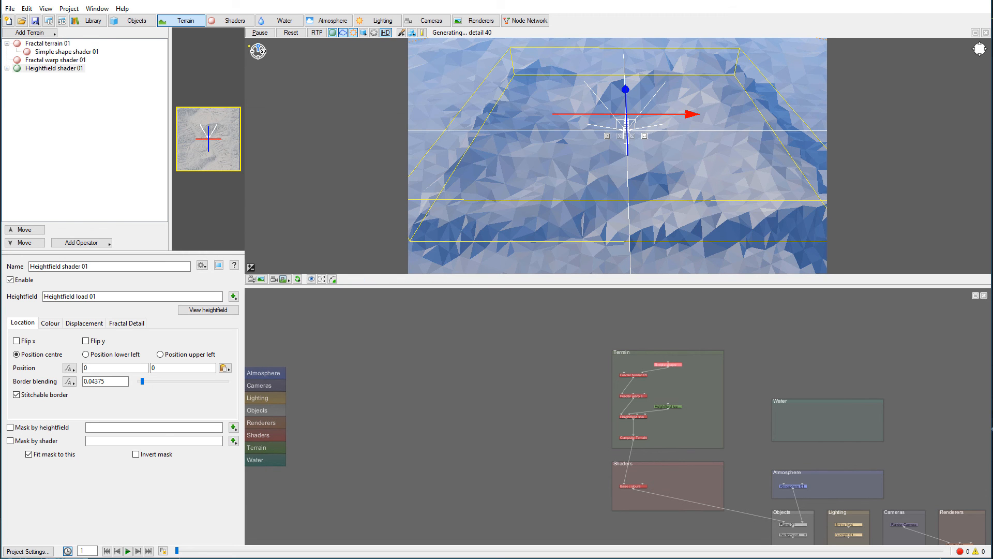
pyautogui.click(316, 32)
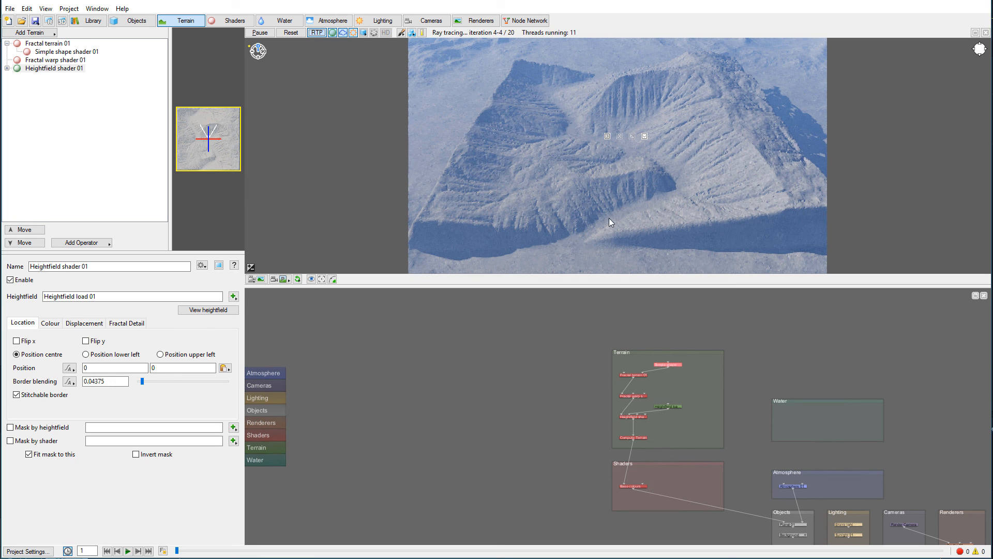
pyautogui.moveTo(565, 89)
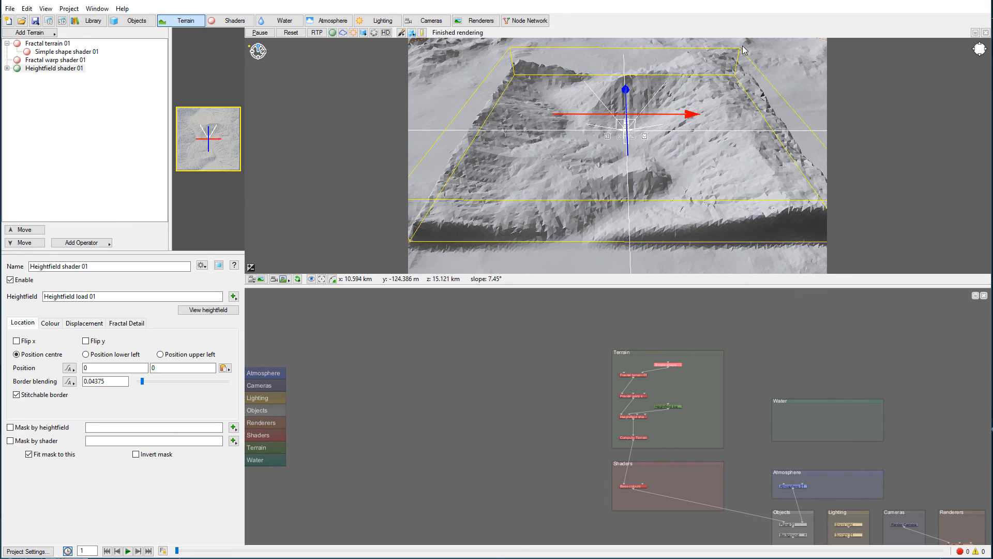
pyautogui.moveTo(614, 166)
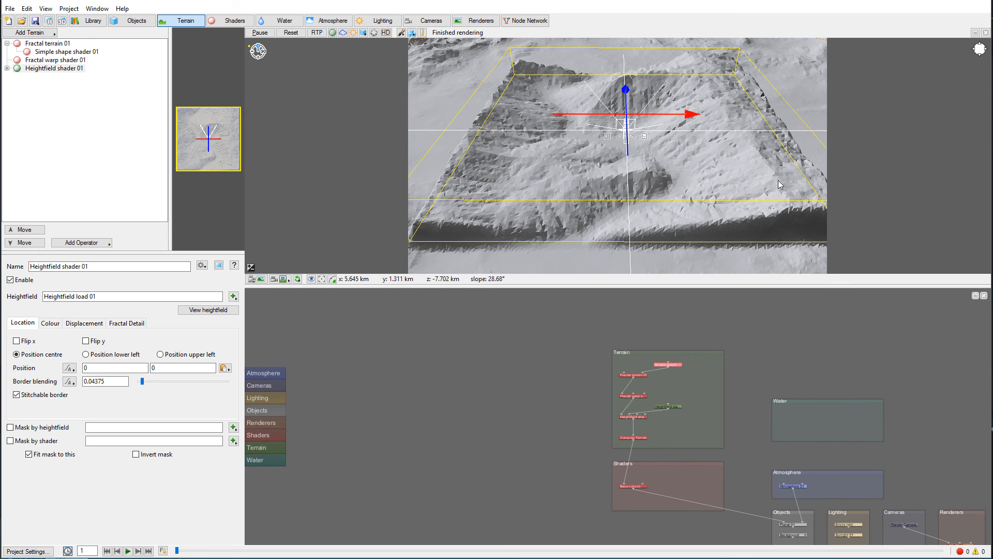
pyautogui.moveTo(548, 212)
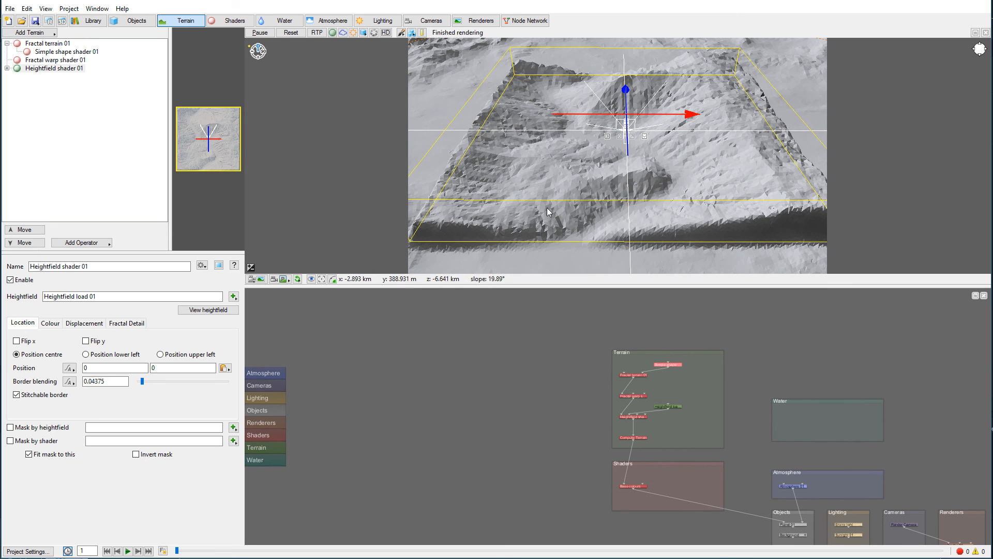